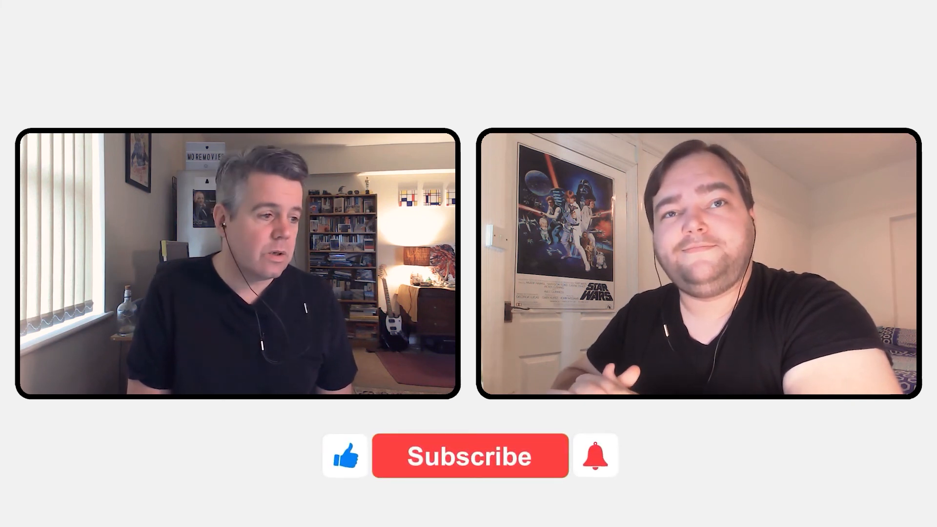
Switch the overlay's red Subscribe button to Subscribed with the like icon turned blue.
{"action": "left_click", "coordinate": [469, 456]}
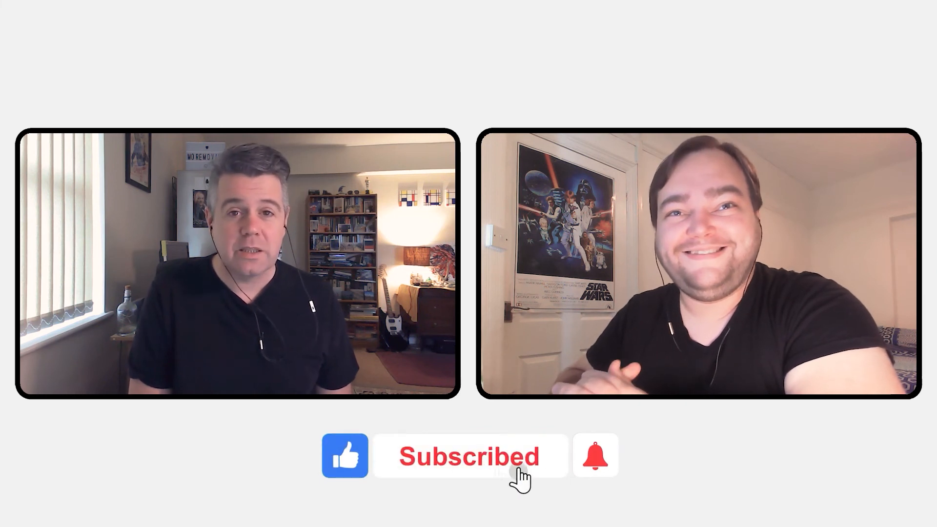